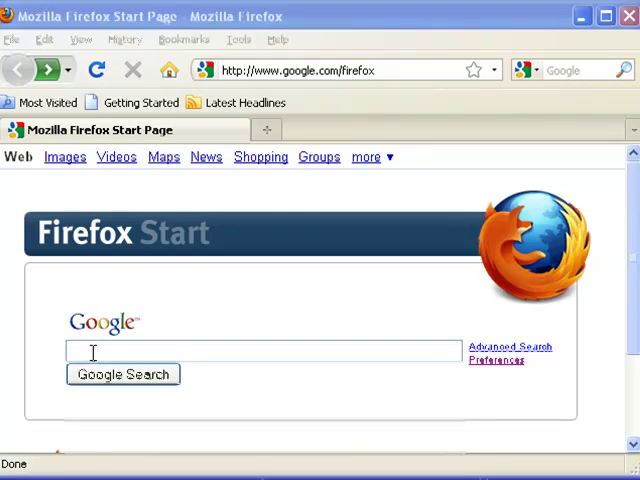
Run a Google search for 'gmail' from the Firefox start page.
left_click(250, 351)
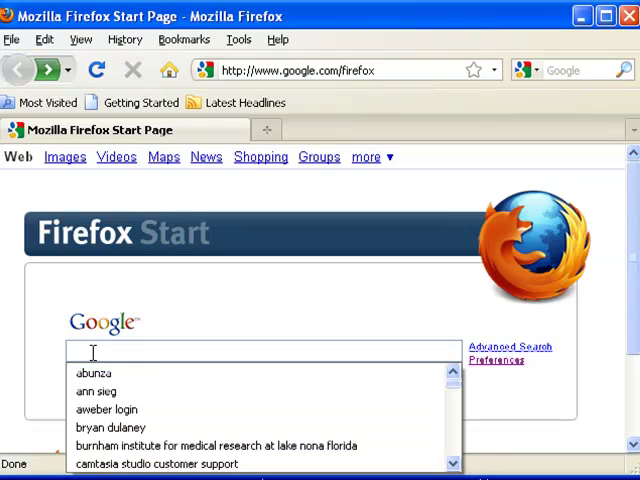
type("gmail")
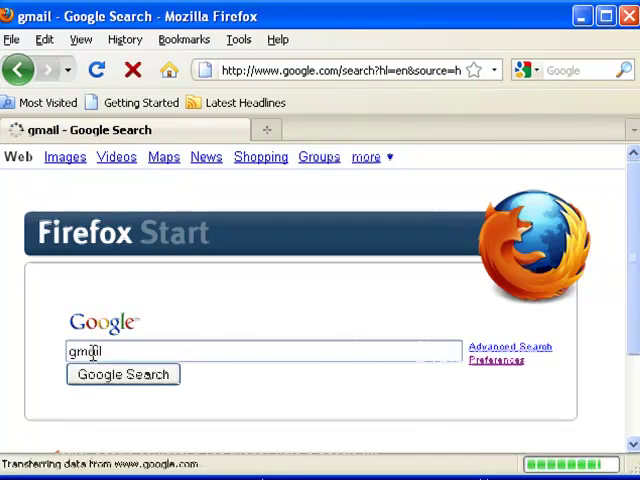
left_click(122, 373)
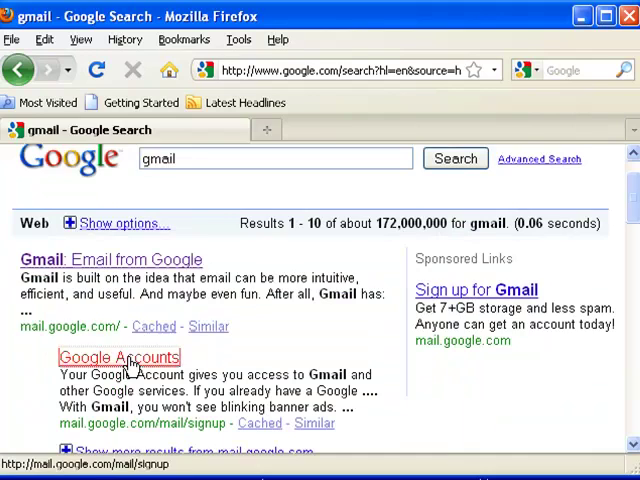
Open the Google Accounts sign-up form and fill in first and last name from suggestions.
left_click(118, 357)
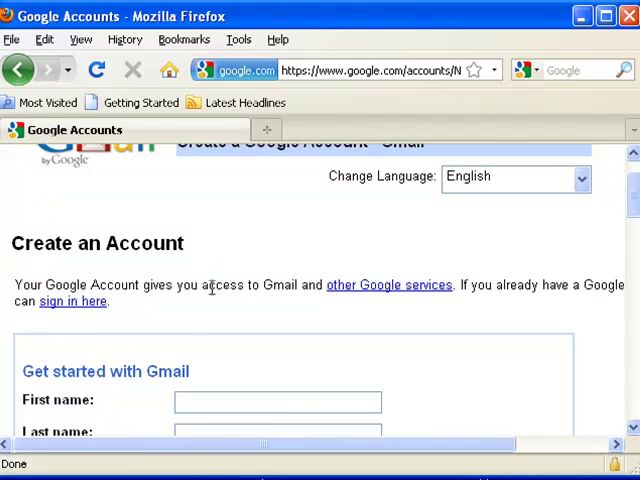
scroll("down", 3)
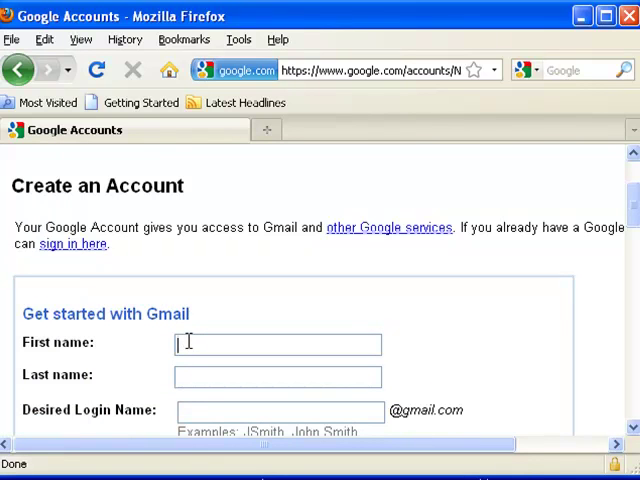
type("scott")
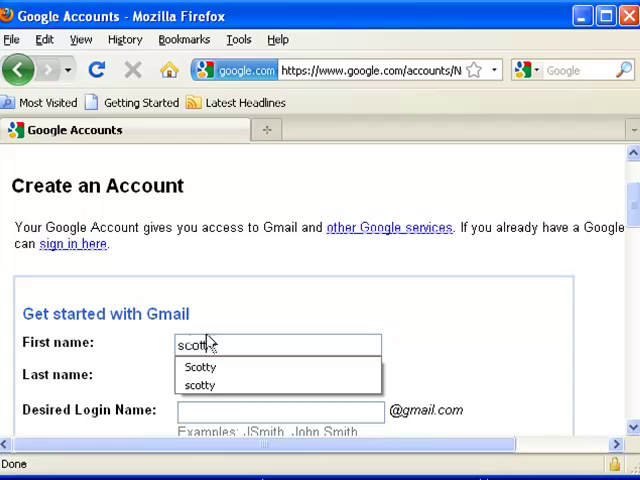
left_click(199, 367)
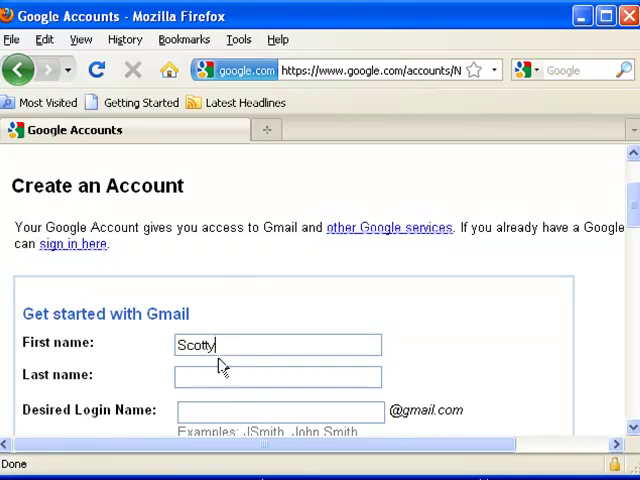
mouse_move(423, 388)
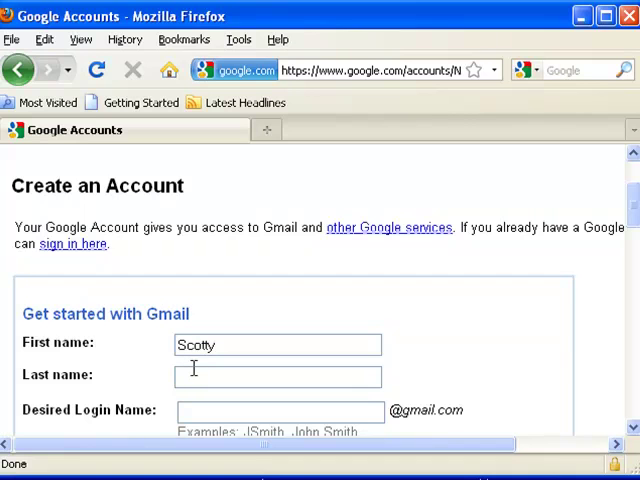
type("becke")
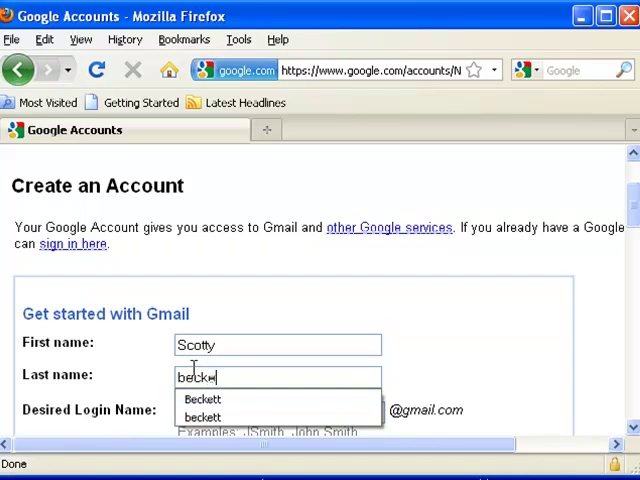
left_click(203, 399)
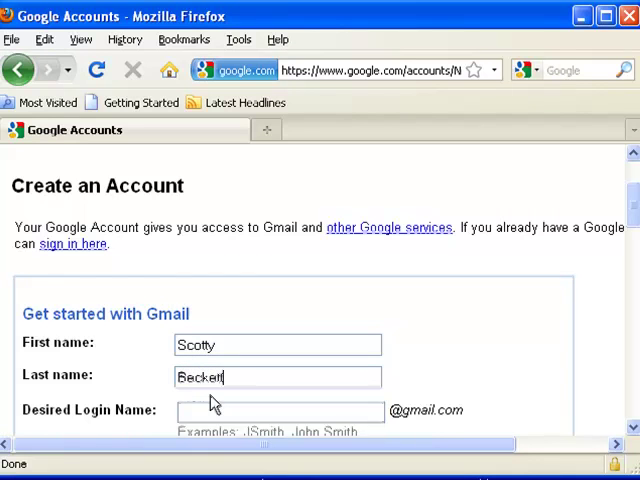
scroll("down", 3)
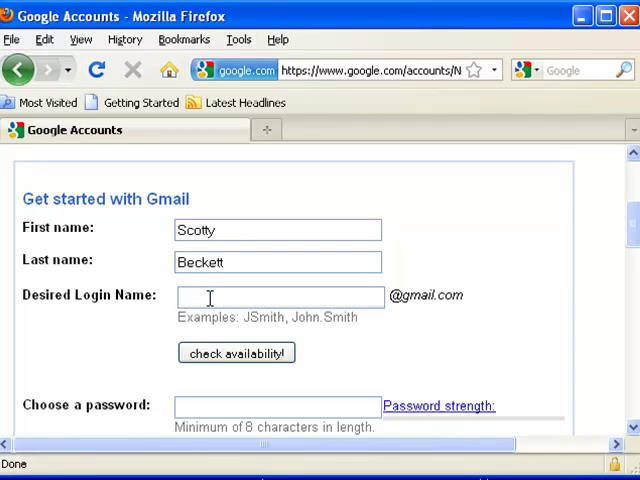
left_click(278, 295)
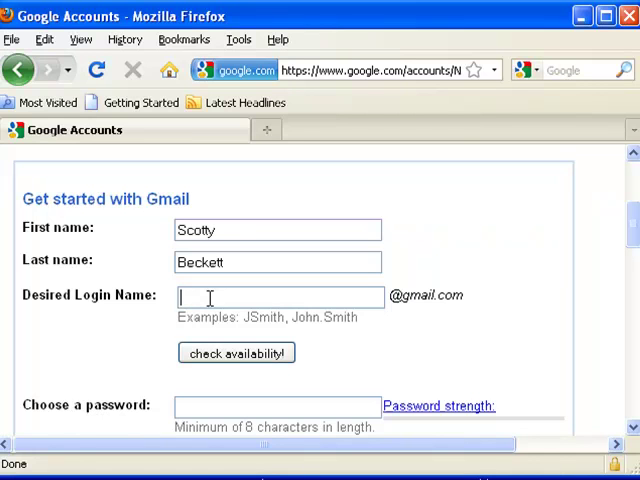
type("slbec")
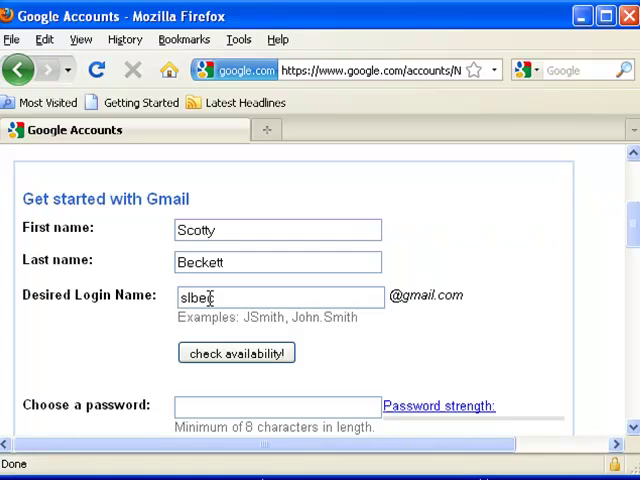
type("k")
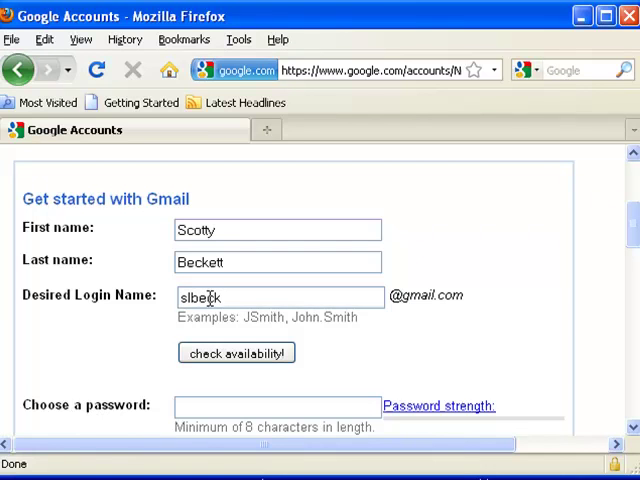
type("1969")
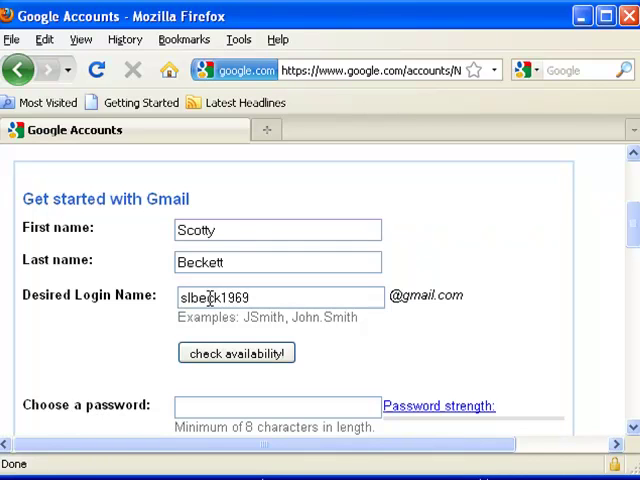
left_click(236, 356)
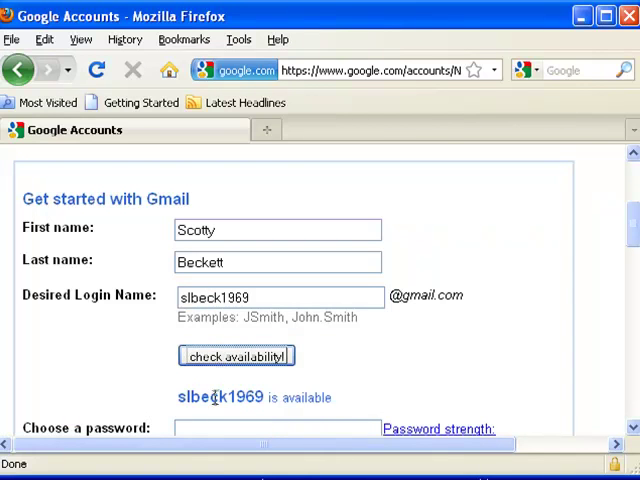
scroll("down", 3)
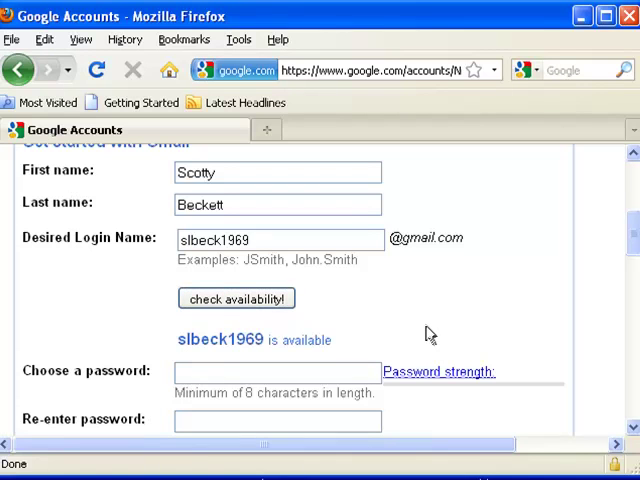
mouse_move(423, 385)
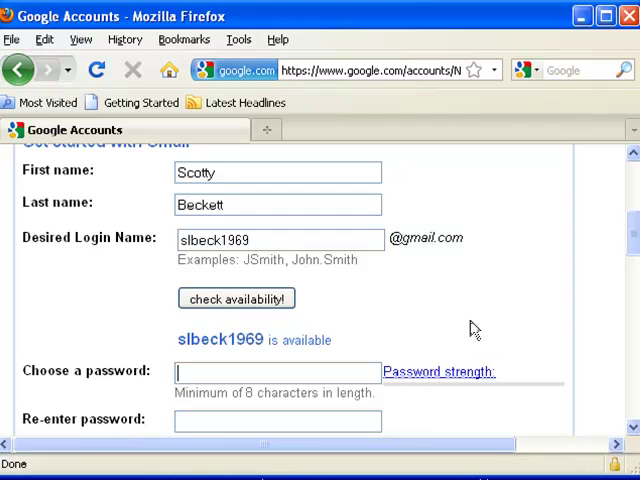
mouse_move(480, 318)
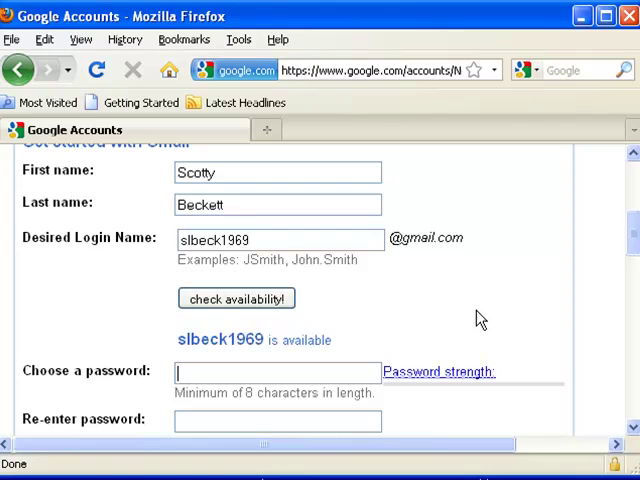
type("•••")
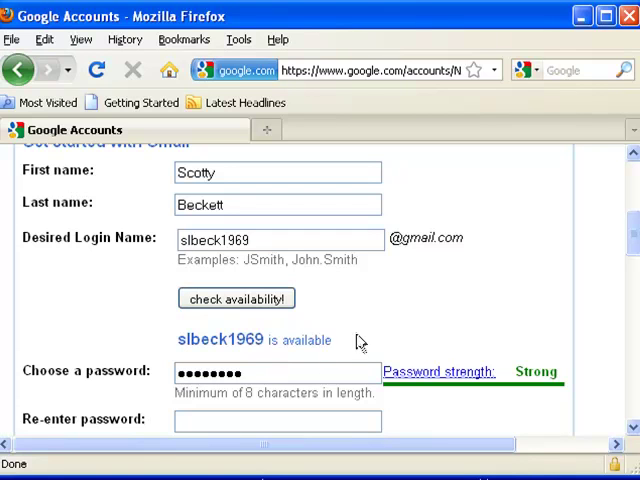
mouse_move(417, 303)
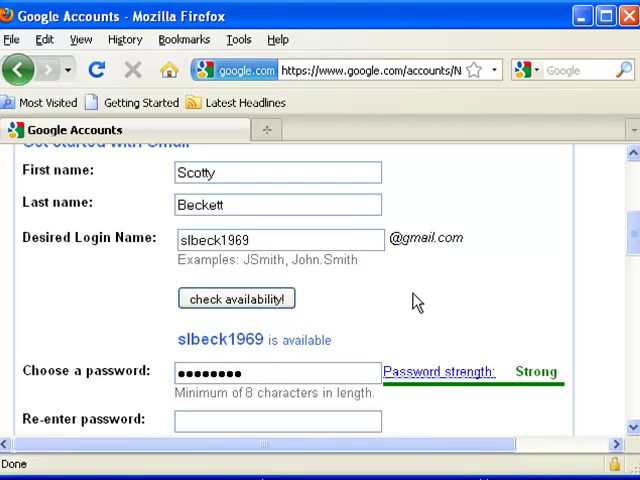
scroll("down", 3)
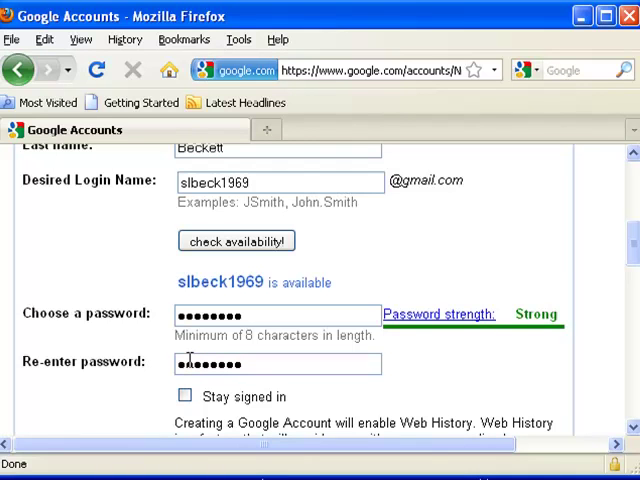
scroll("down", 3)
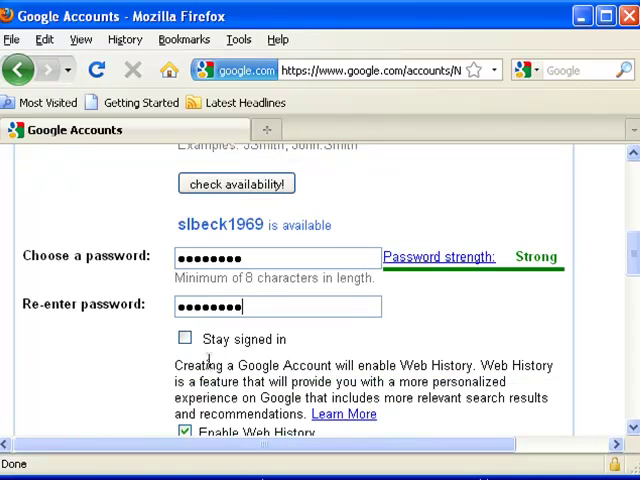
mouse_move(300, 347)
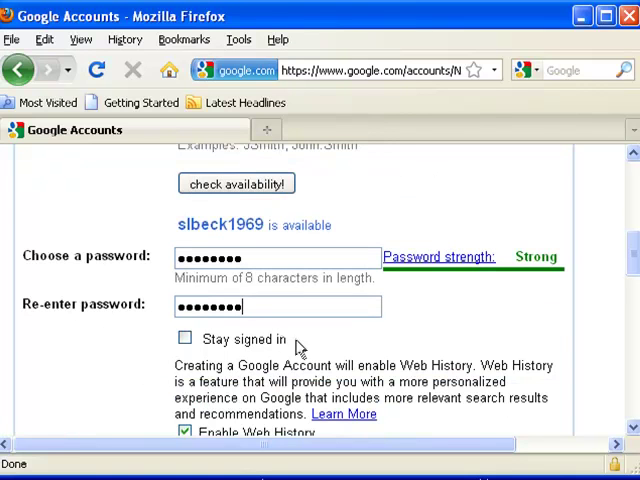
scroll("down", 3)
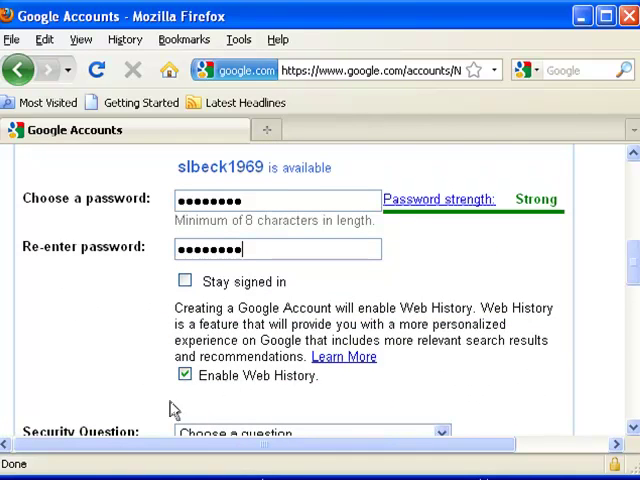
scroll("down", 3)
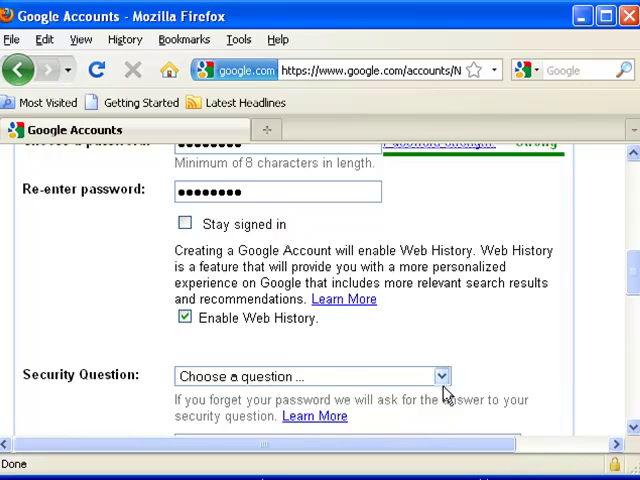
left_click(438, 376)
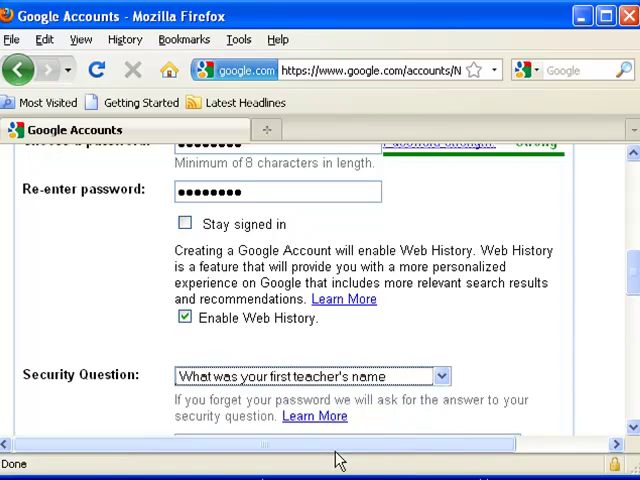
scroll("down", 3)
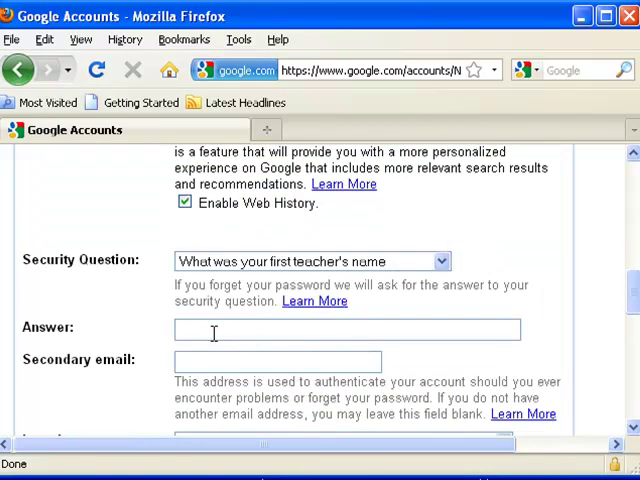
type("t")
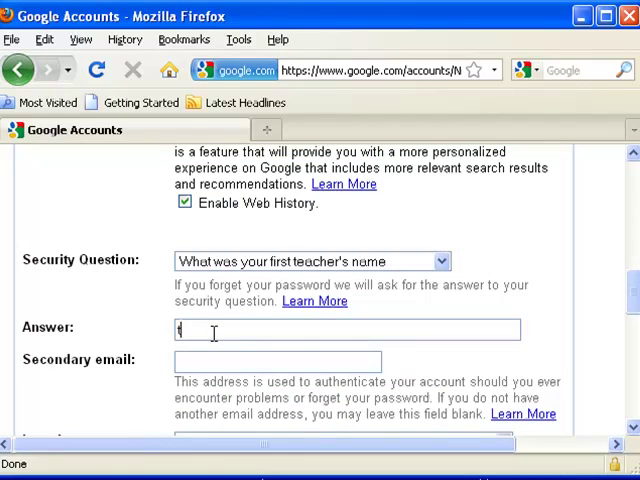
type("aylor")
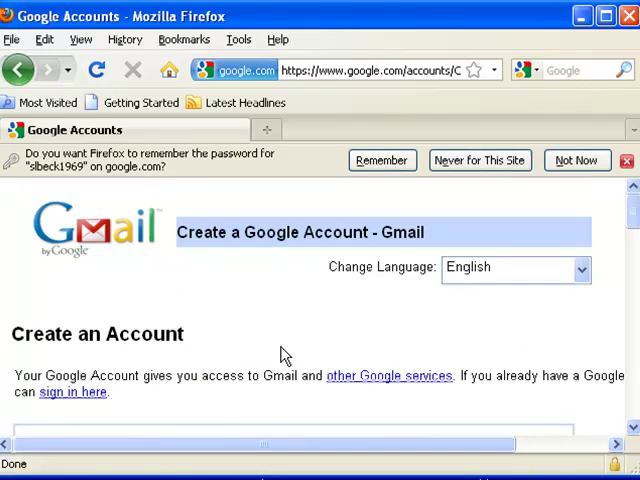
scroll("down", 3)
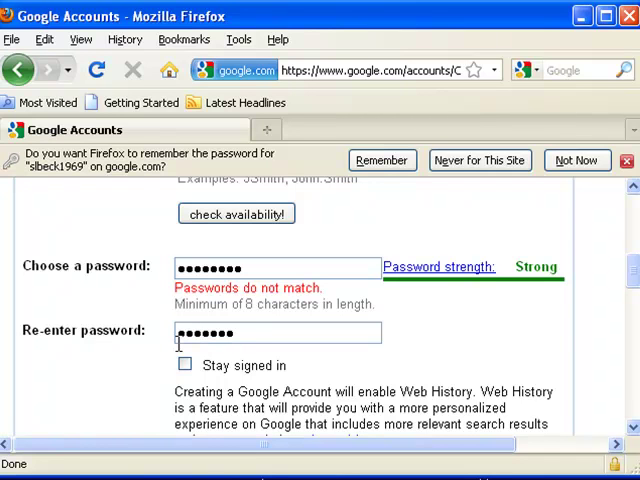
scroll("down", 3)
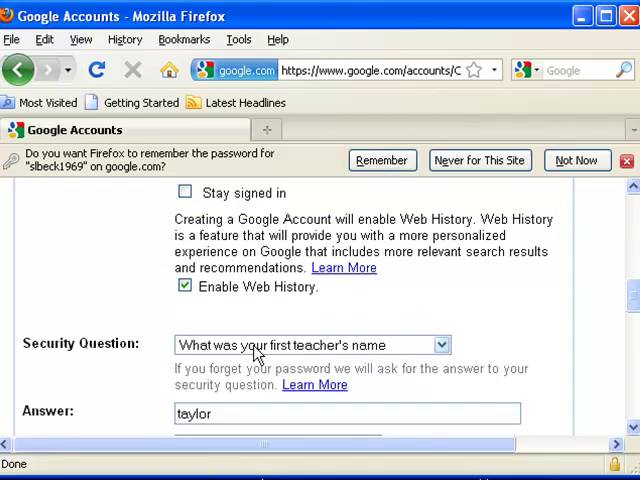
scroll("down", 3)
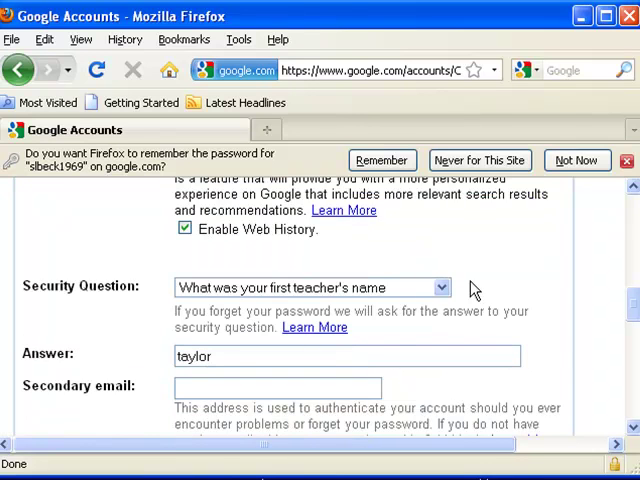
scroll("down", 3)
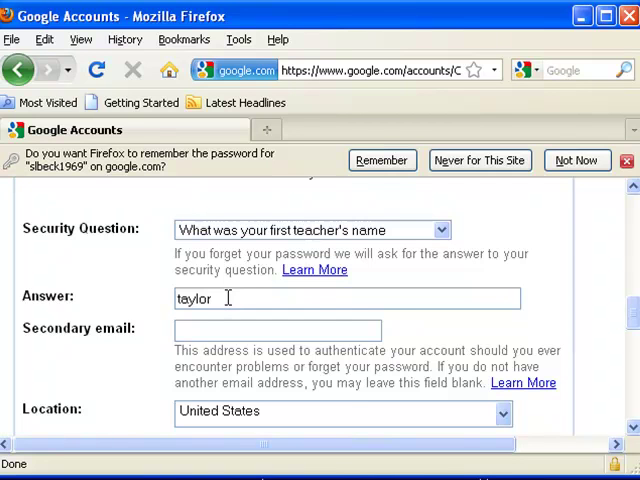
scroll("down", 3)
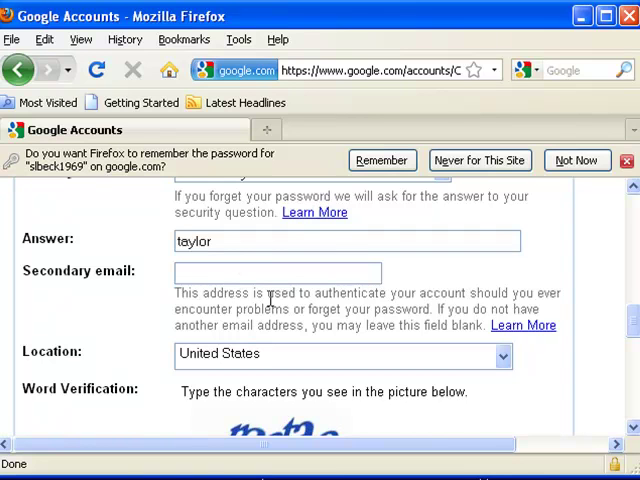
scroll("down", 3)
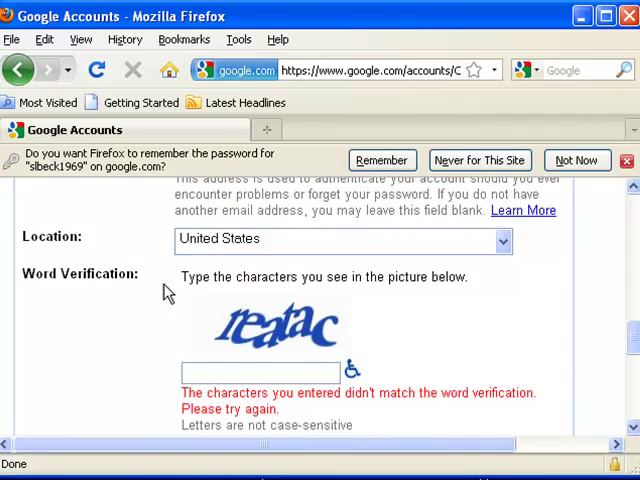
mouse_move(398, 247)
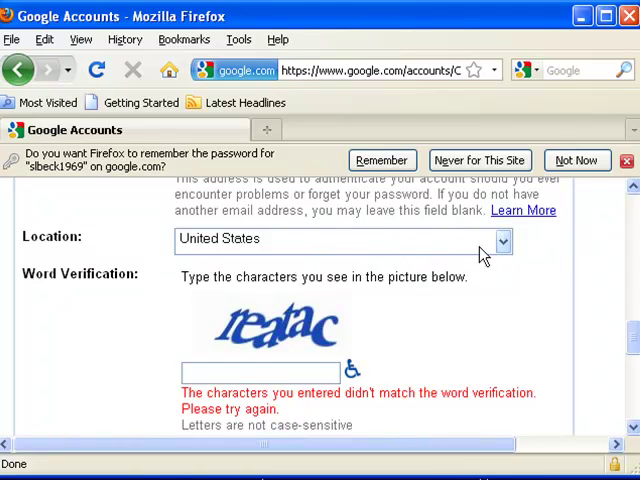
mouse_move(512, 255)
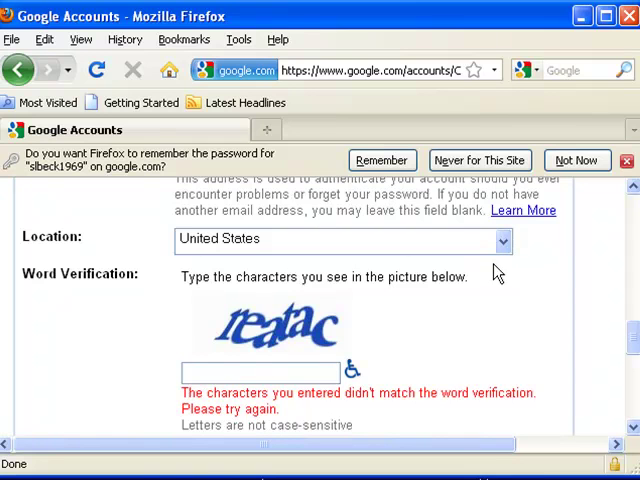
scroll("down", 3)
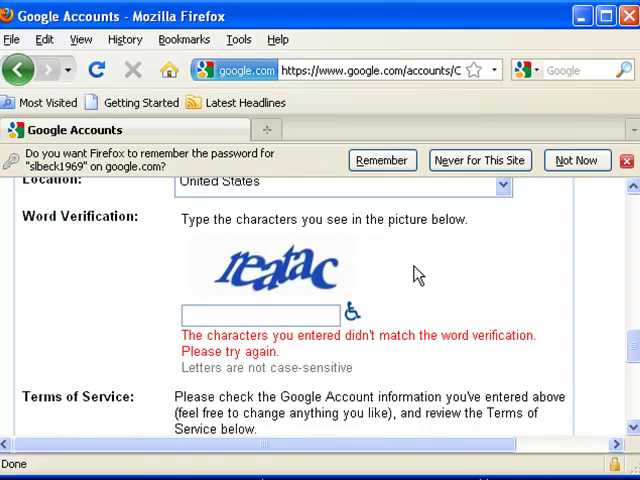
mouse_move(448, 270)
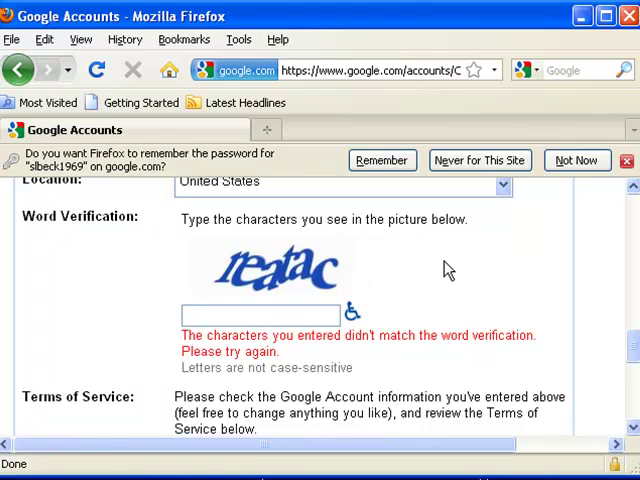
mouse_move(388, 263)
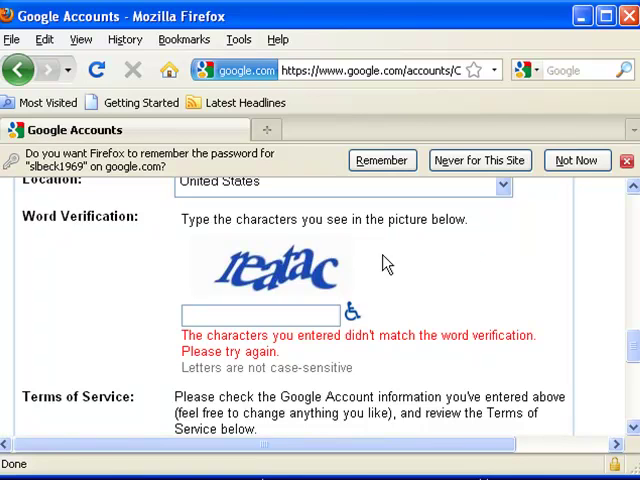
mouse_move(420, 265)
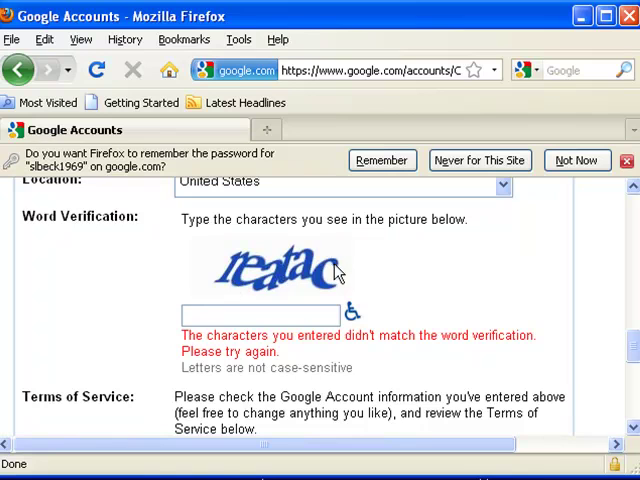
mouse_move(283, 288)
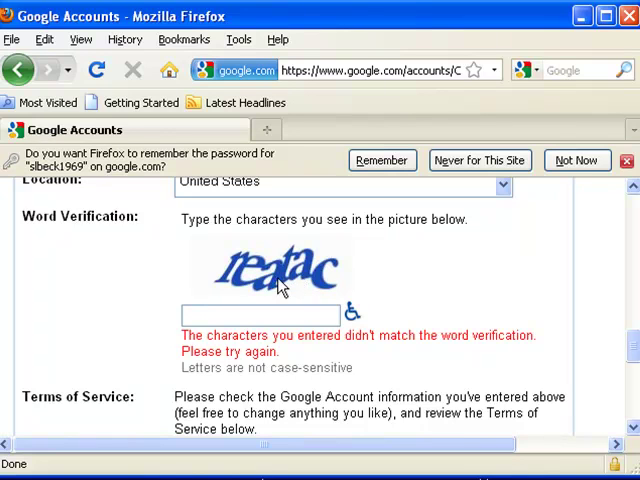
mouse_move(267, 293)
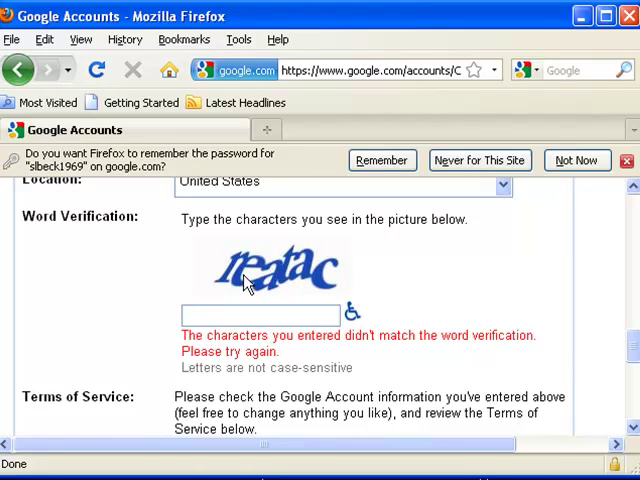
mouse_move(272, 293)
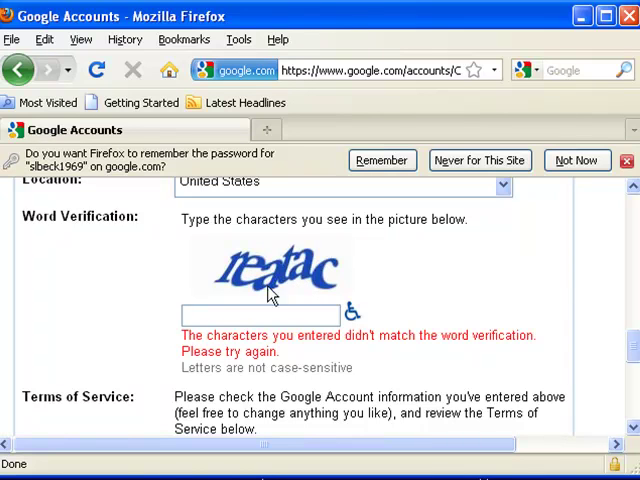
Type 'reatac' into the word verification box.
left_click(255, 315)
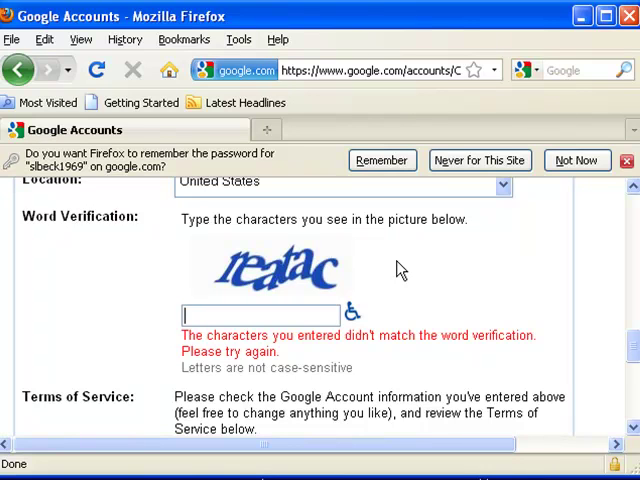
type("r")
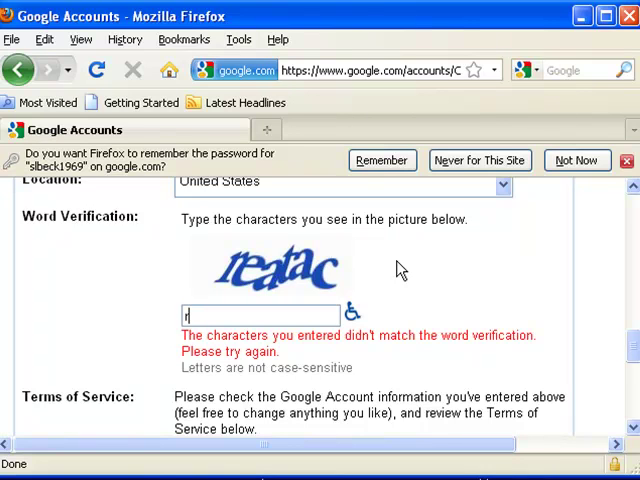
type("ea")
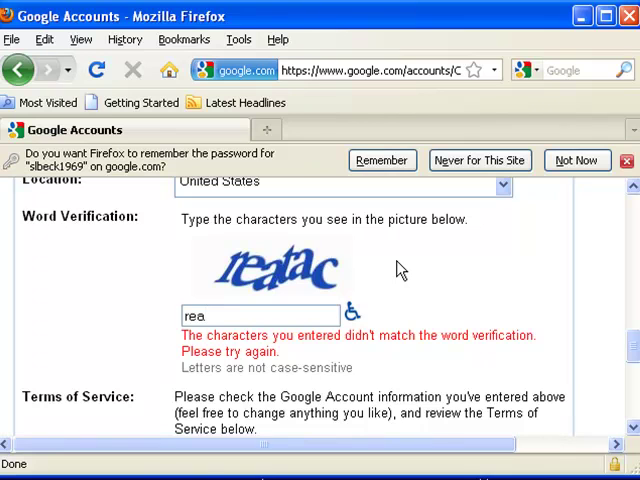
type("ta")
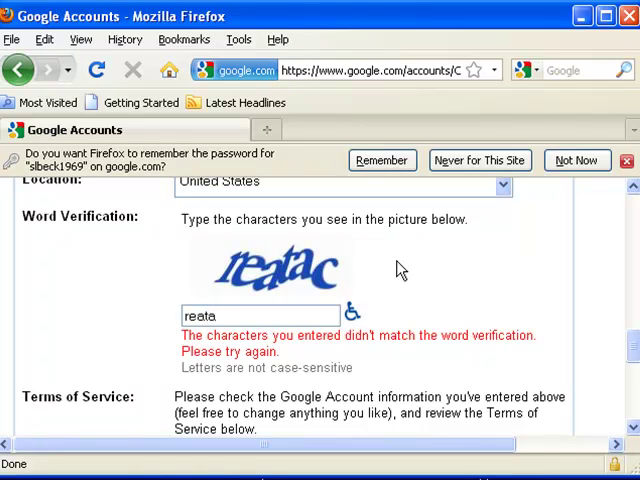
type("c")
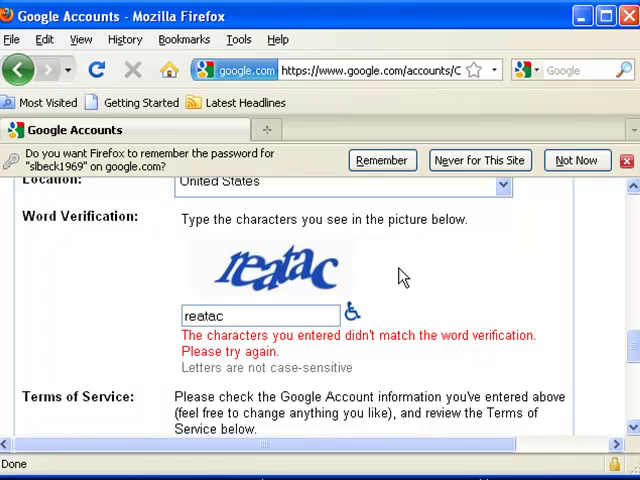
scroll("down", 3)
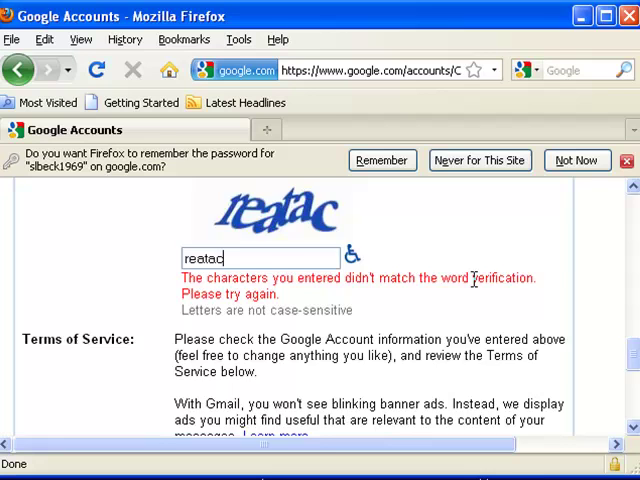
Accept the Terms of Service with 'I accept. Create my account.'.
scroll("down", 3)
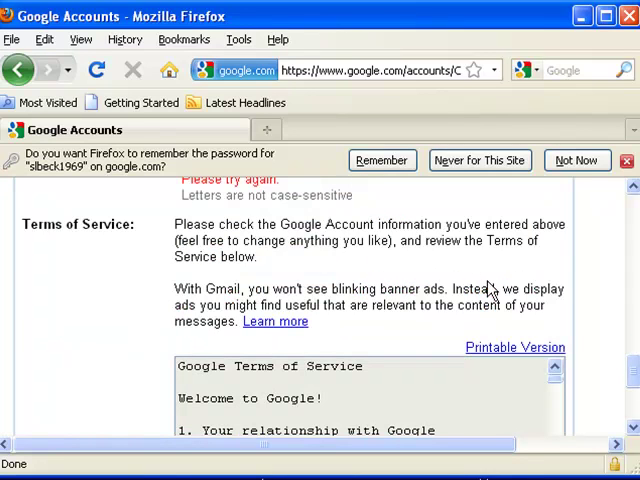
scroll("down", 3)
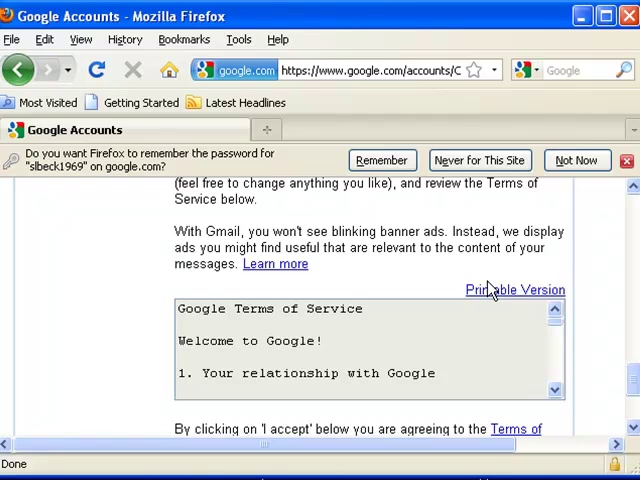
mouse_move(497, 275)
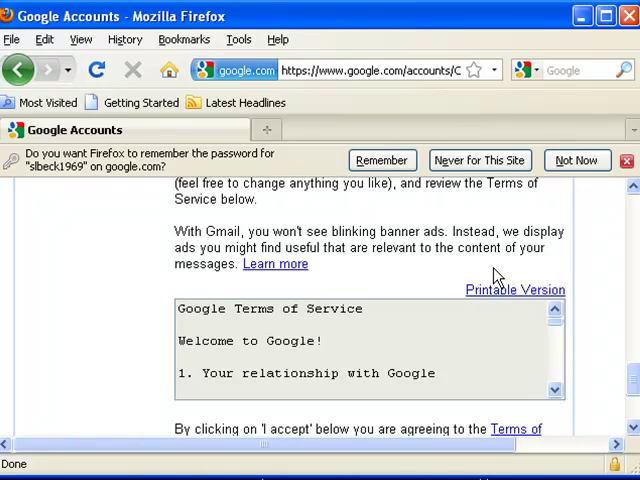
scroll("down", 3)
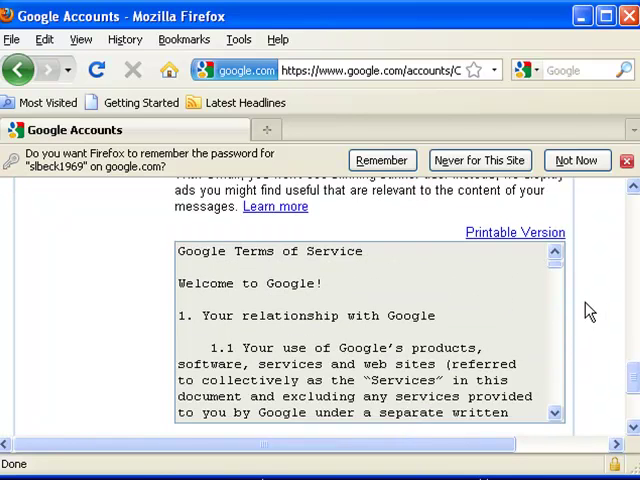
scroll("down", 3)
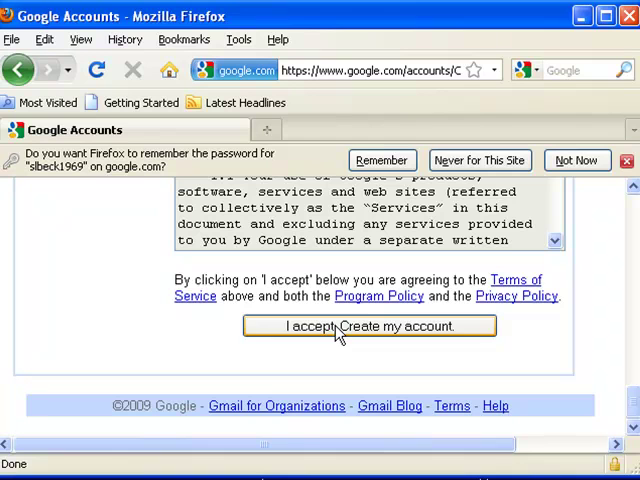
left_click(369, 326)
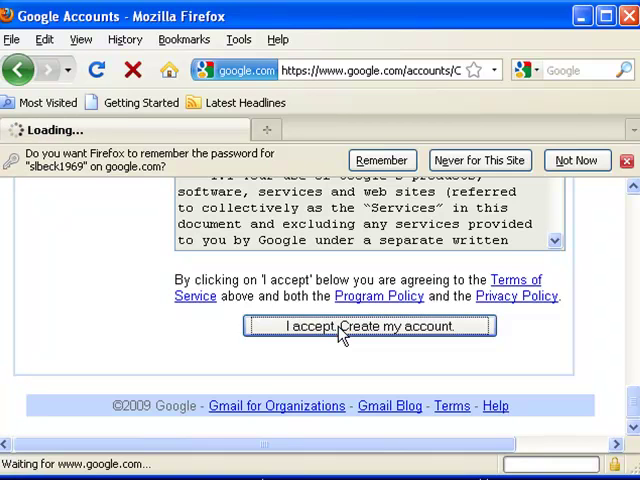
left_click(369, 326)
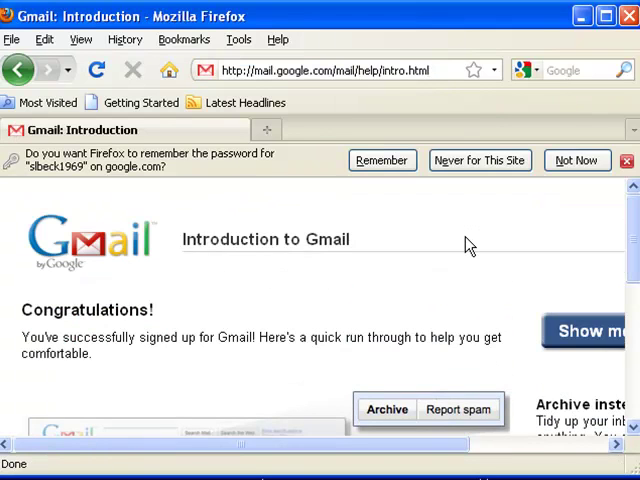
scroll("down", 3)
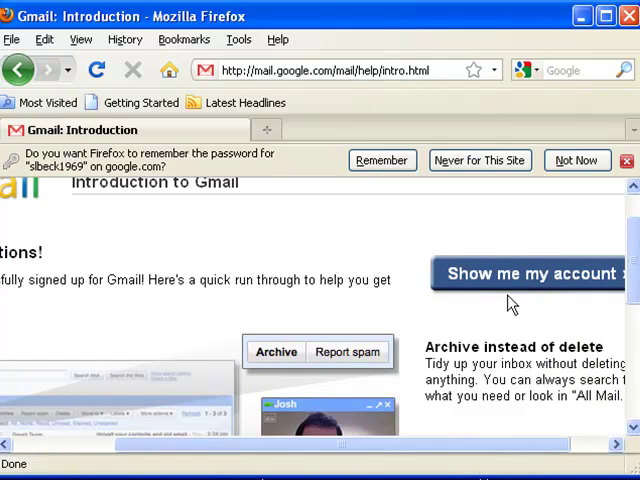
left_click(527, 273)
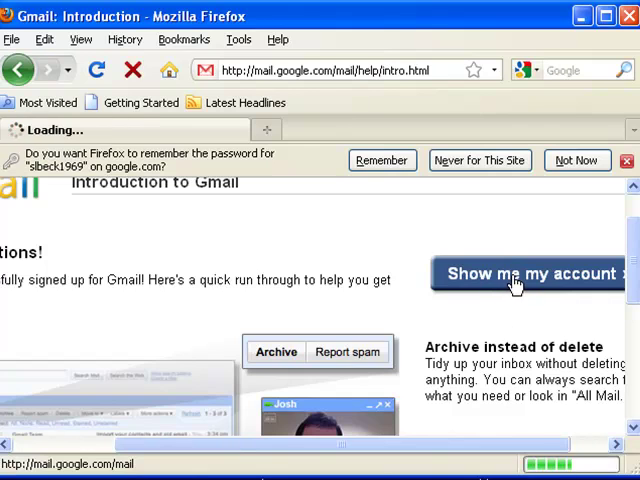
left_click(520, 274)
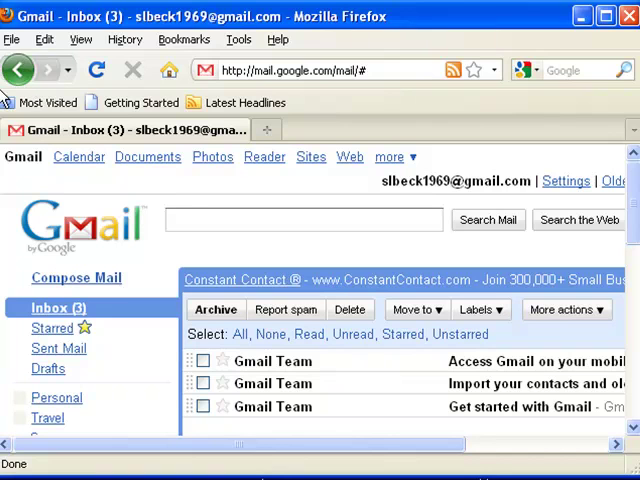
Mark the three Gmail Team welcome emails and delete them, emptying the inbox.
left_click(18, 69)
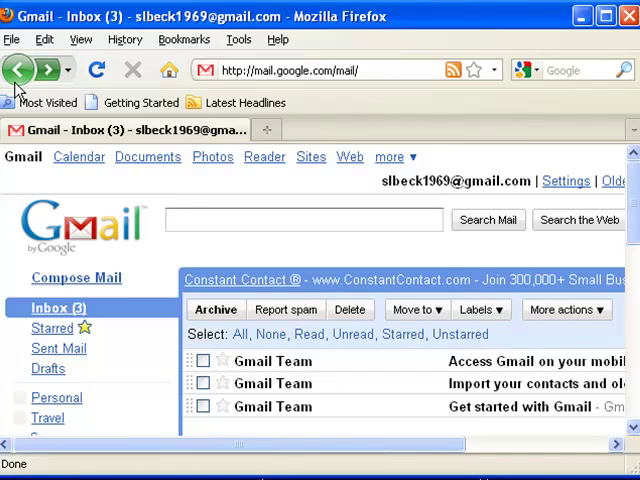
mouse_move(18, 69)
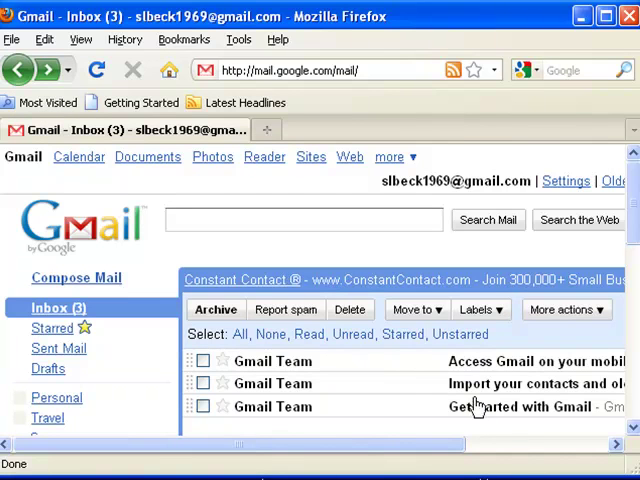
mouse_move(478, 365)
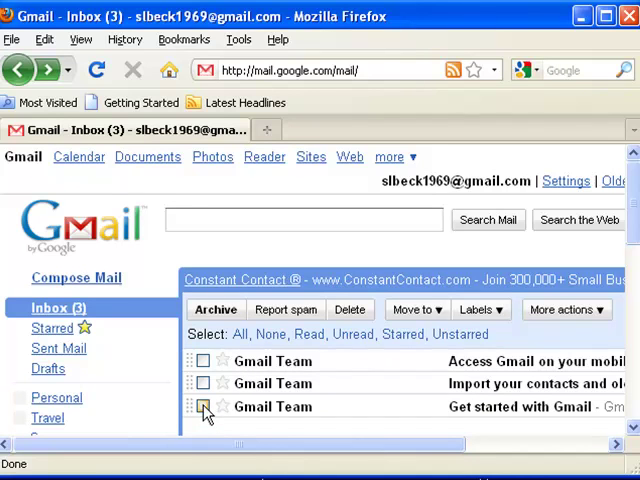
left_click(238, 334)
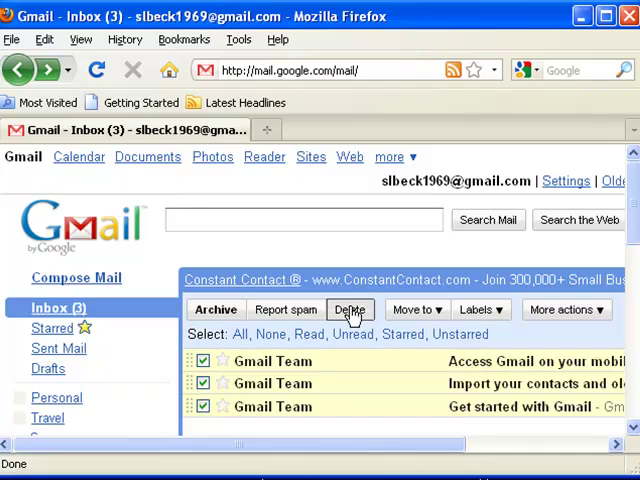
left_click(350, 309)
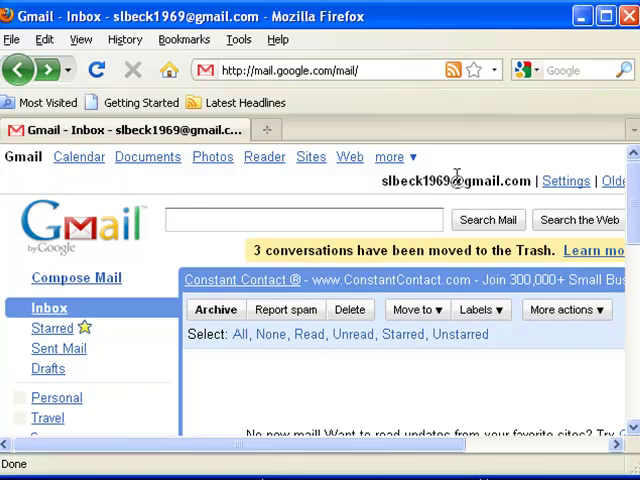
mouse_move(470, 173)
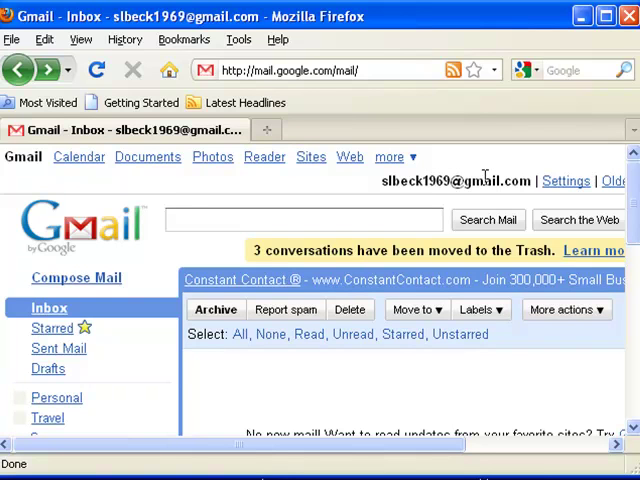